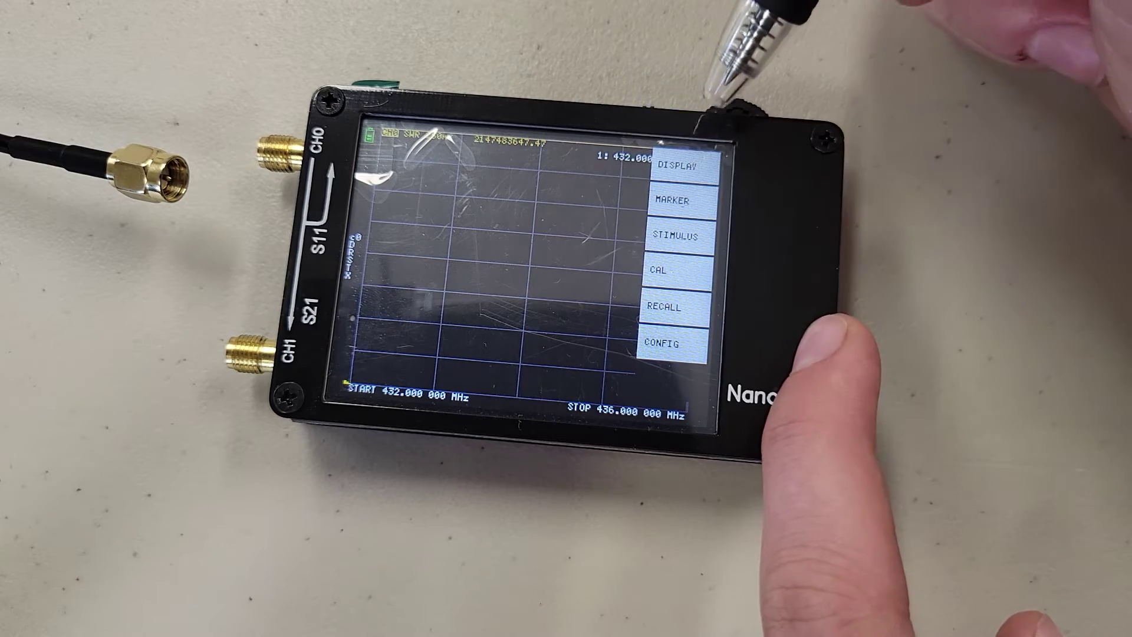
Step: Open the CAL submenu showing calibrate, save, reset and correction options
left_click(672, 273)
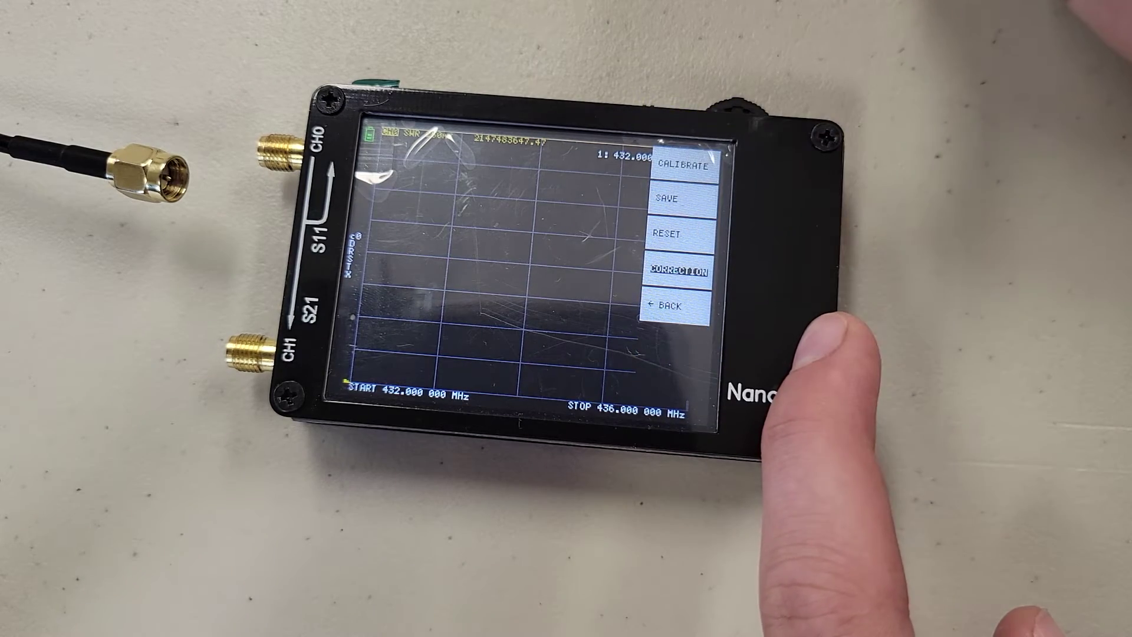